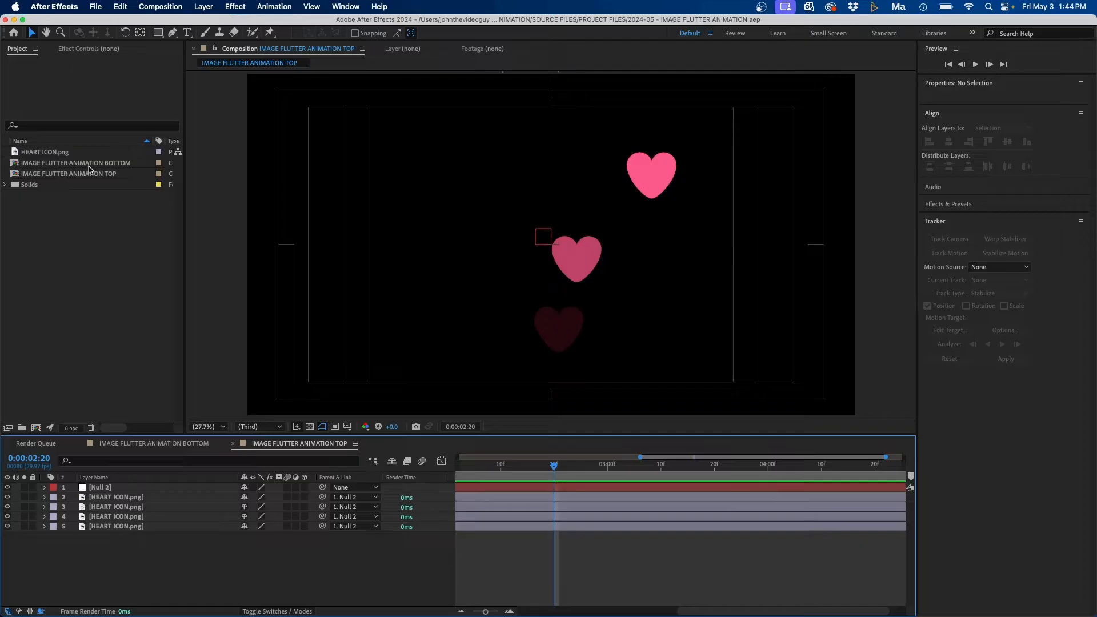
View the HEART ICON.png footage, then open the IMAGE FLUTTER ANIMATION BOTTOM comp
left_click(153, 443)
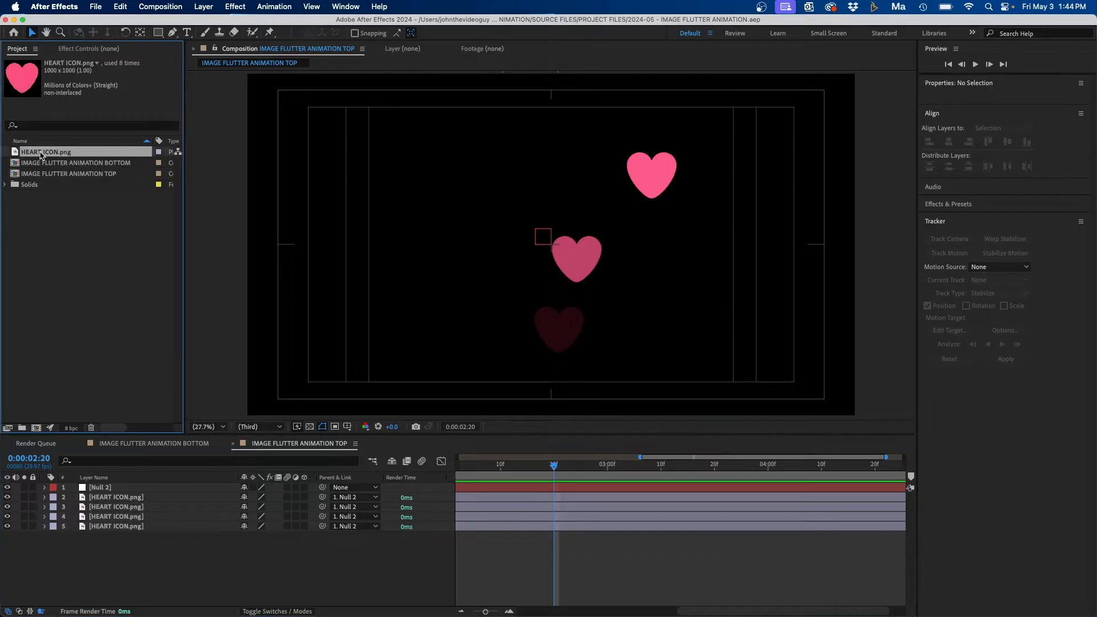
double_click(46, 152)
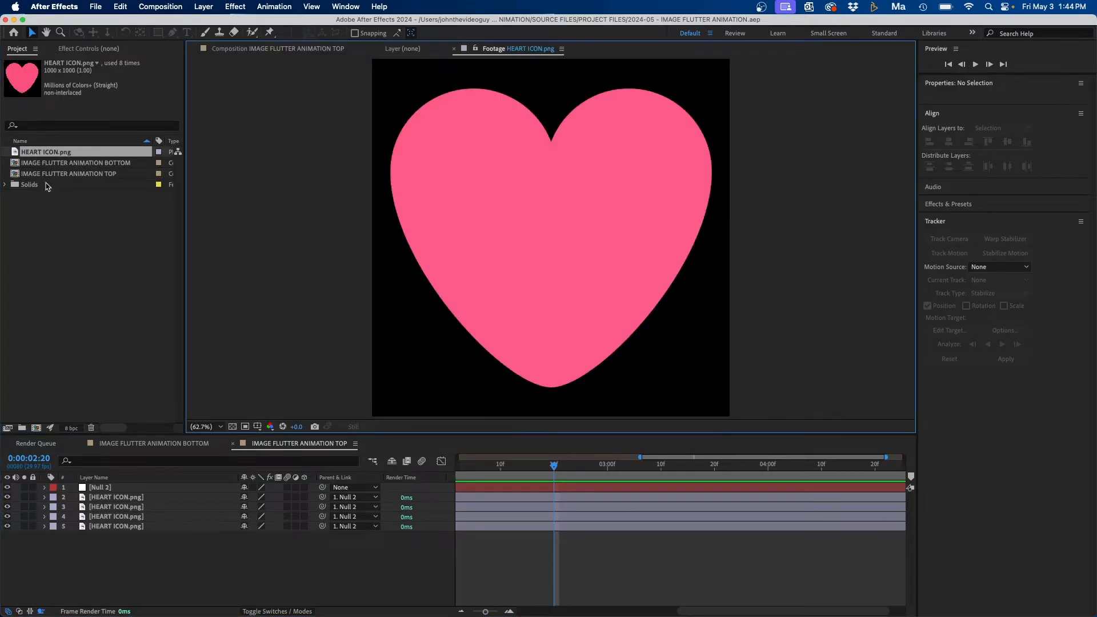
left_click(77, 162)
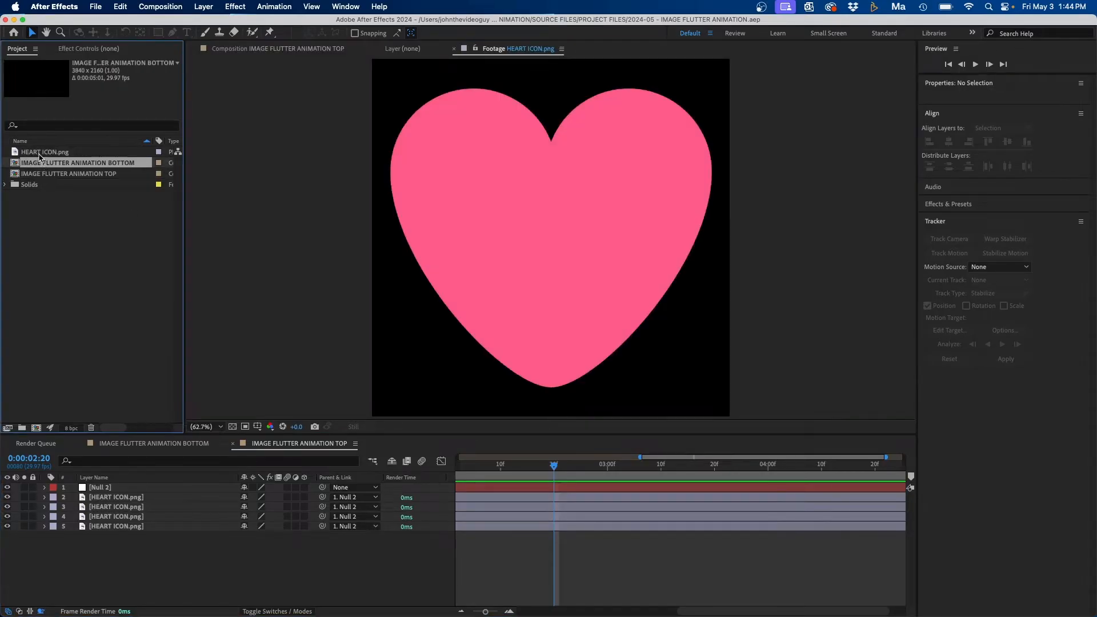
left_click(44, 152)
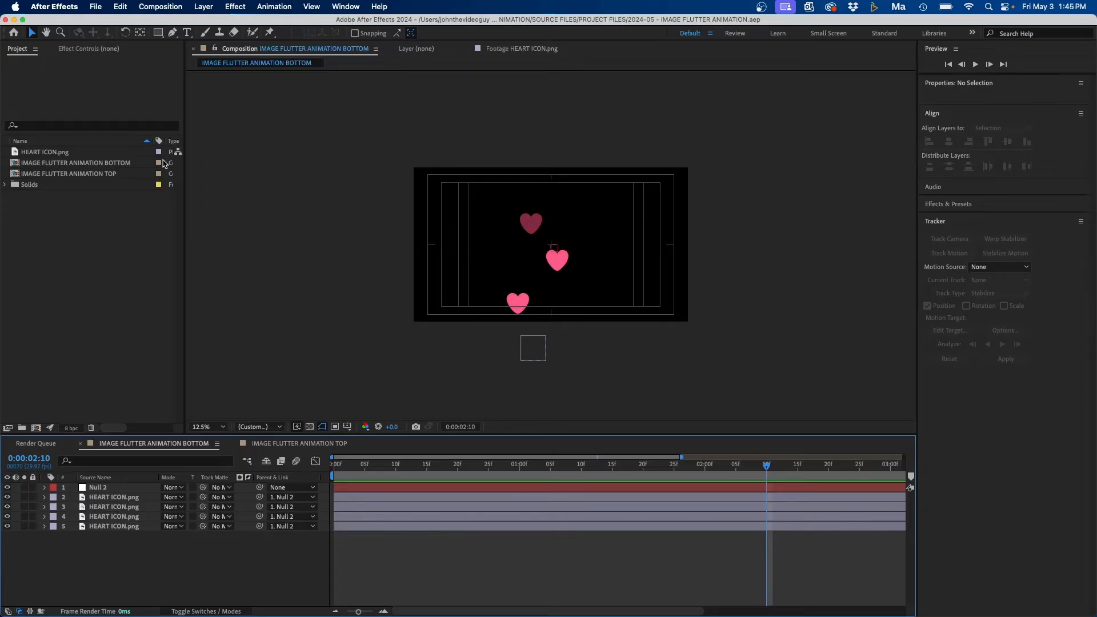
left_click(95, 6)
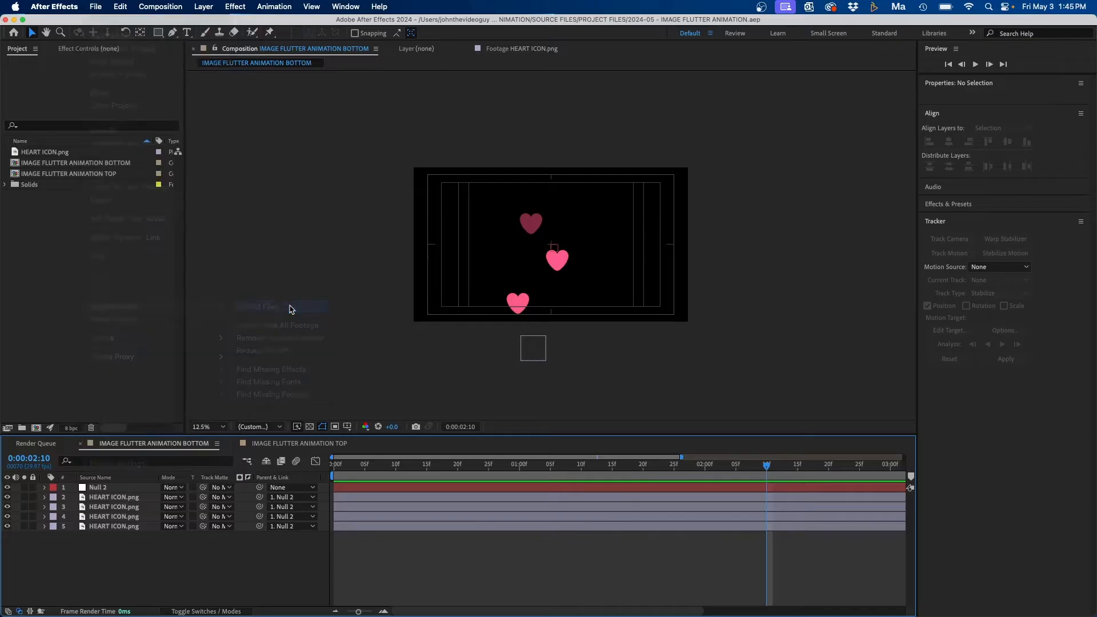
left_click(259, 306)
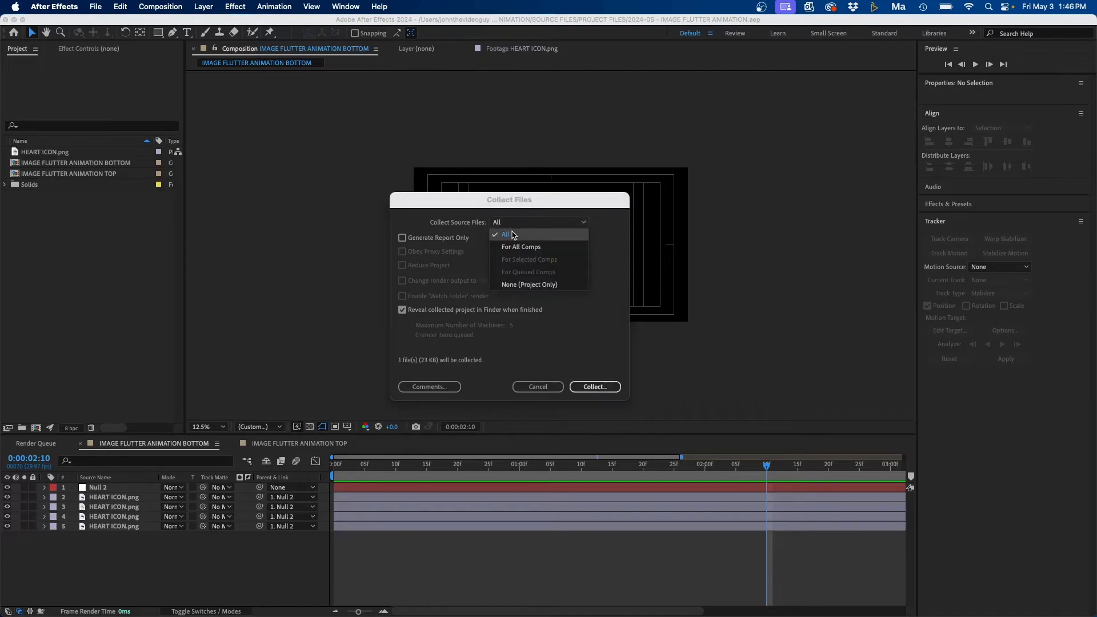
mouse_move(78, 209)
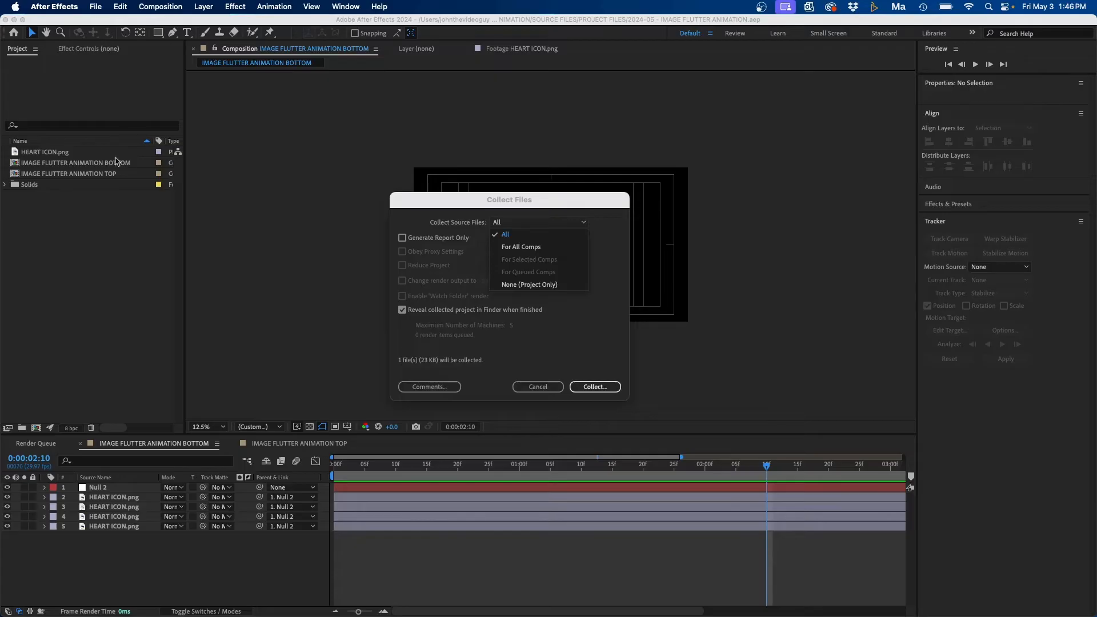
mouse_move(521, 229)
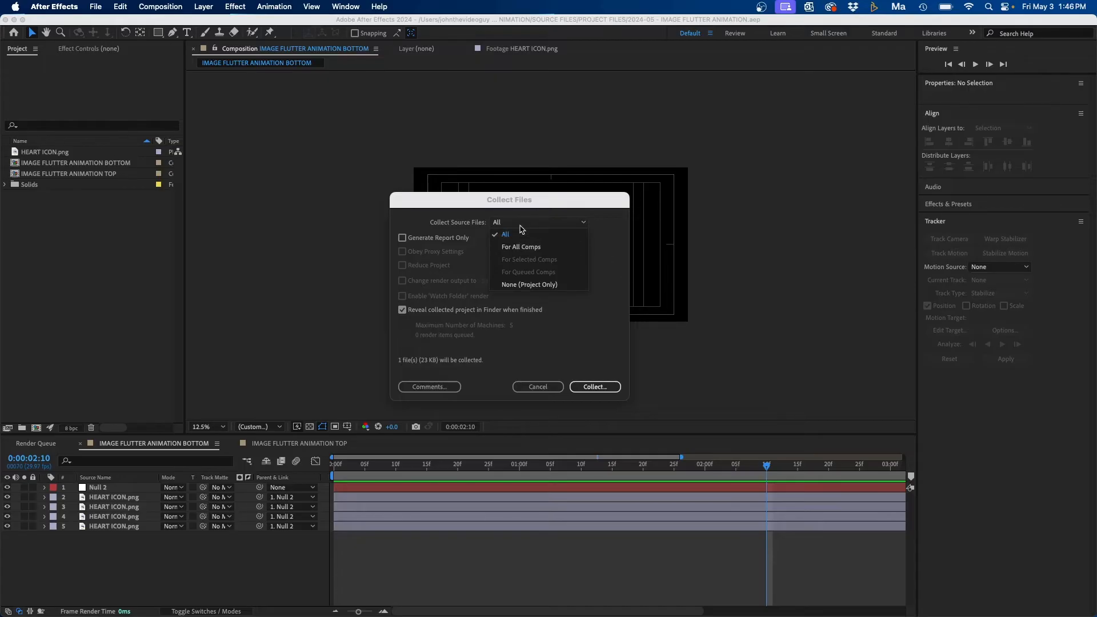
mouse_move(510, 265)
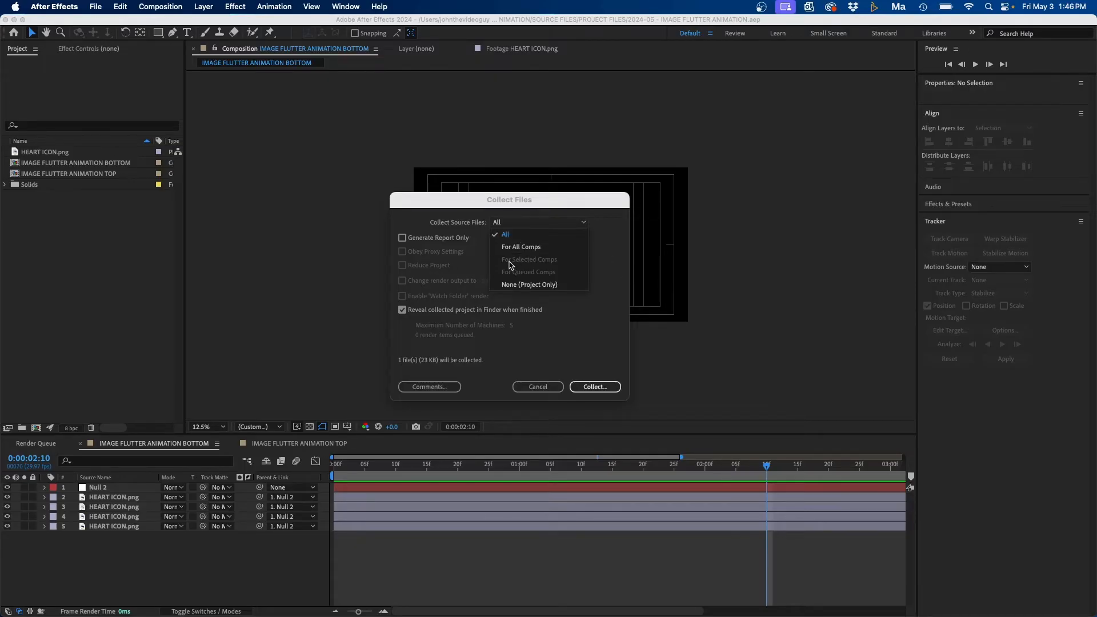
left_click(505, 233)
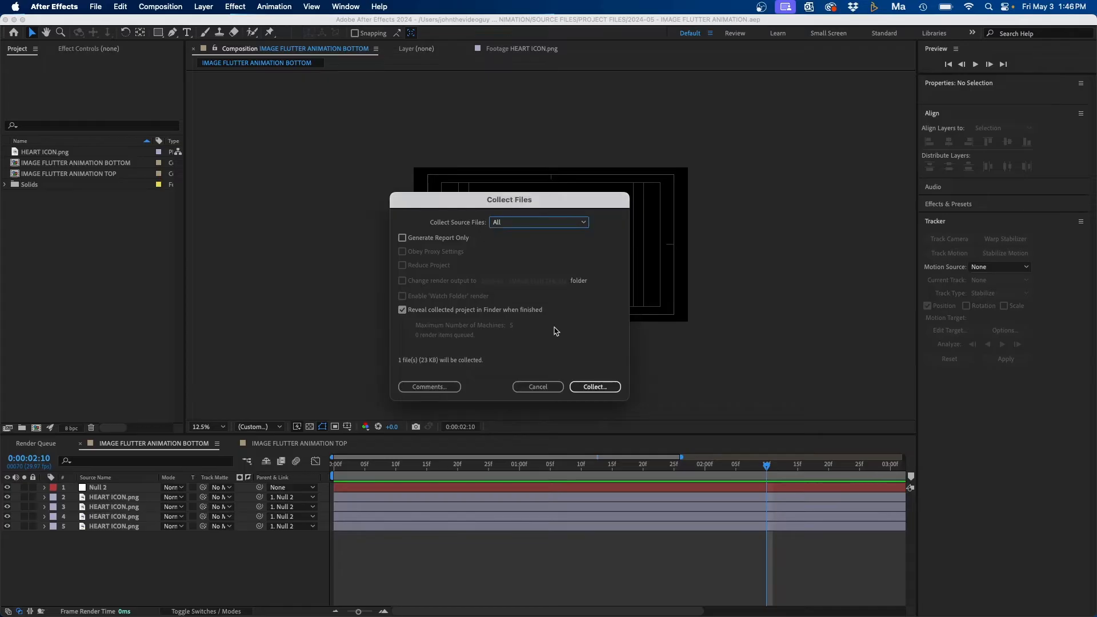
left_click(536, 386)
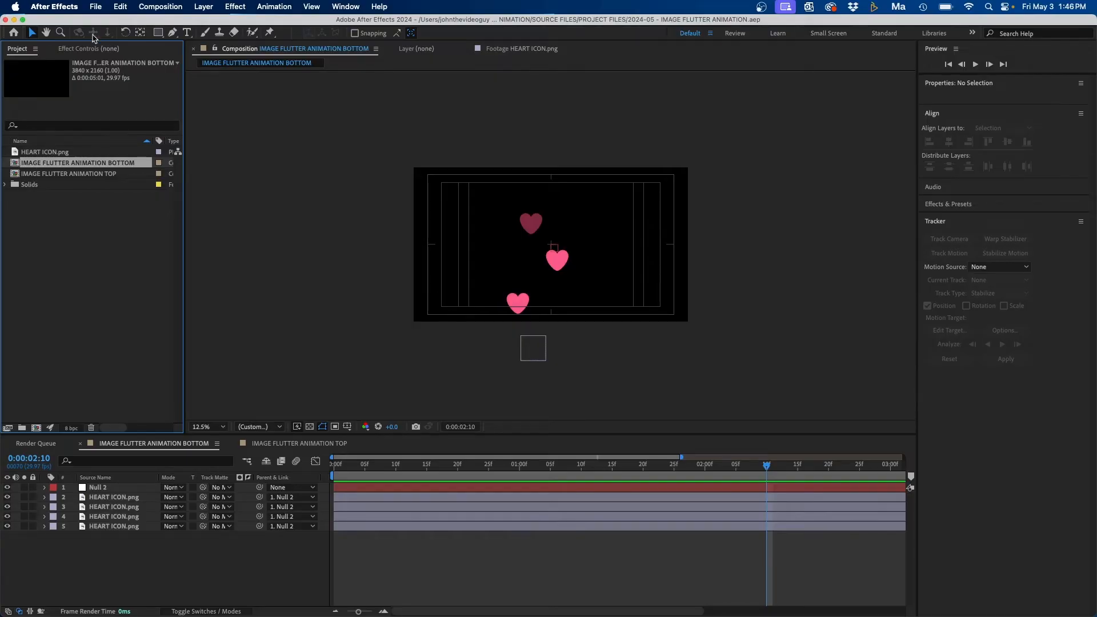
Reopen Collect Files with all source files chosen and bring up the Comments box
left_click(96, 6)
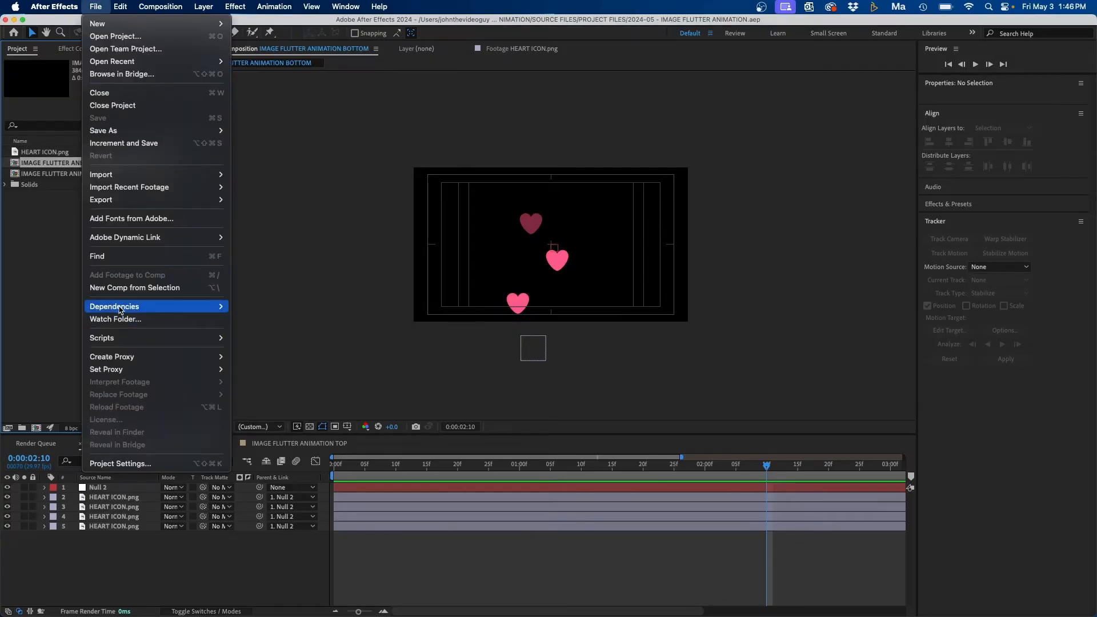
left_click(114, 306)
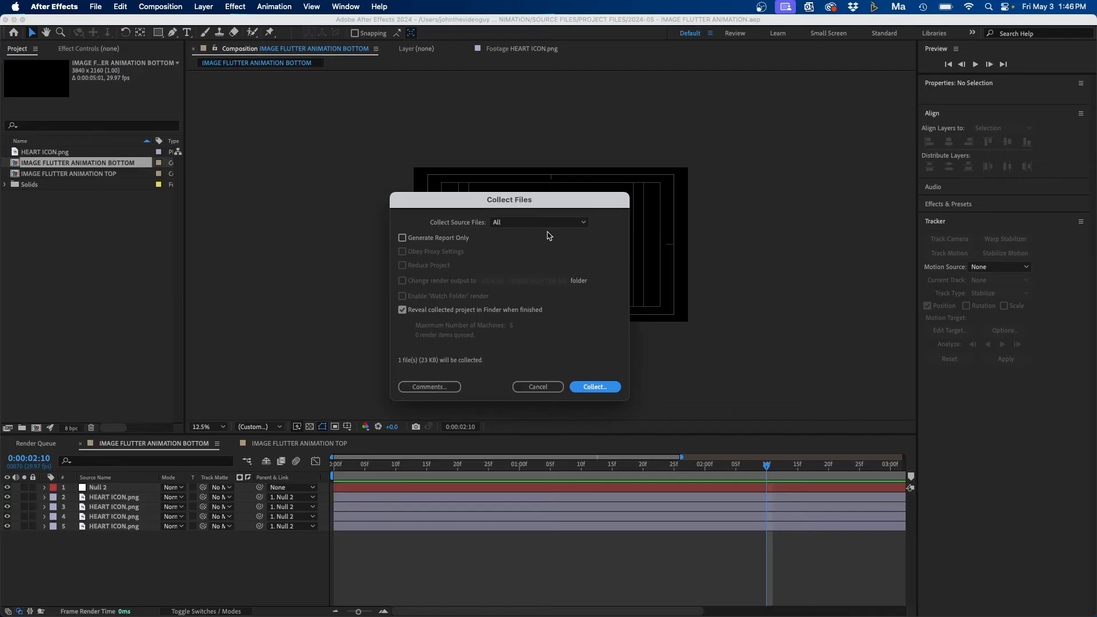
left_click(538, 222)
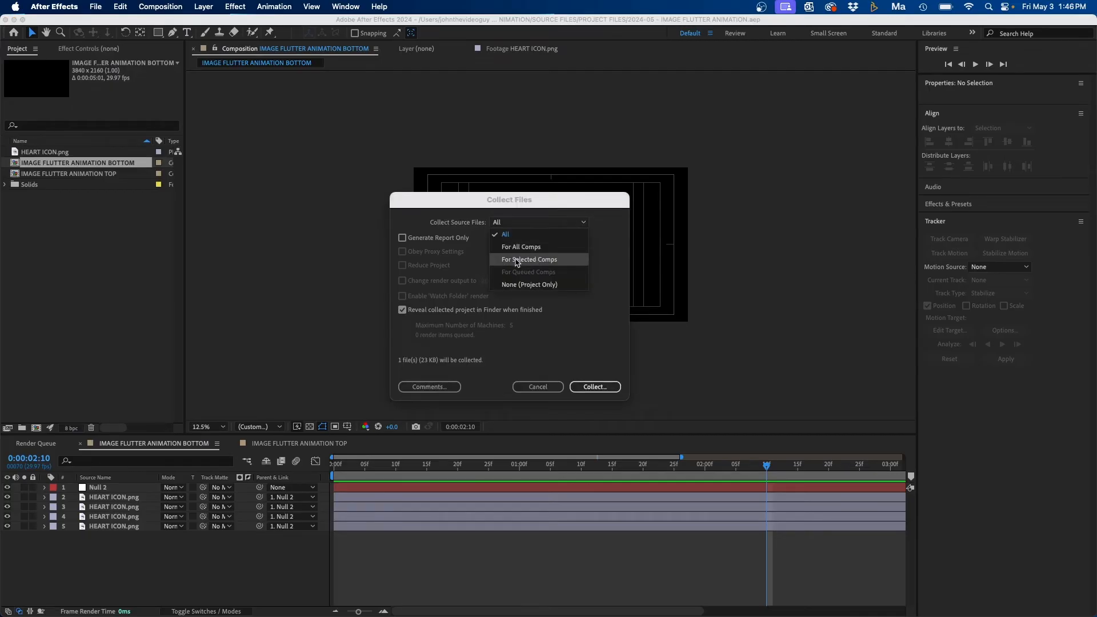
mouse_move(62, 122)
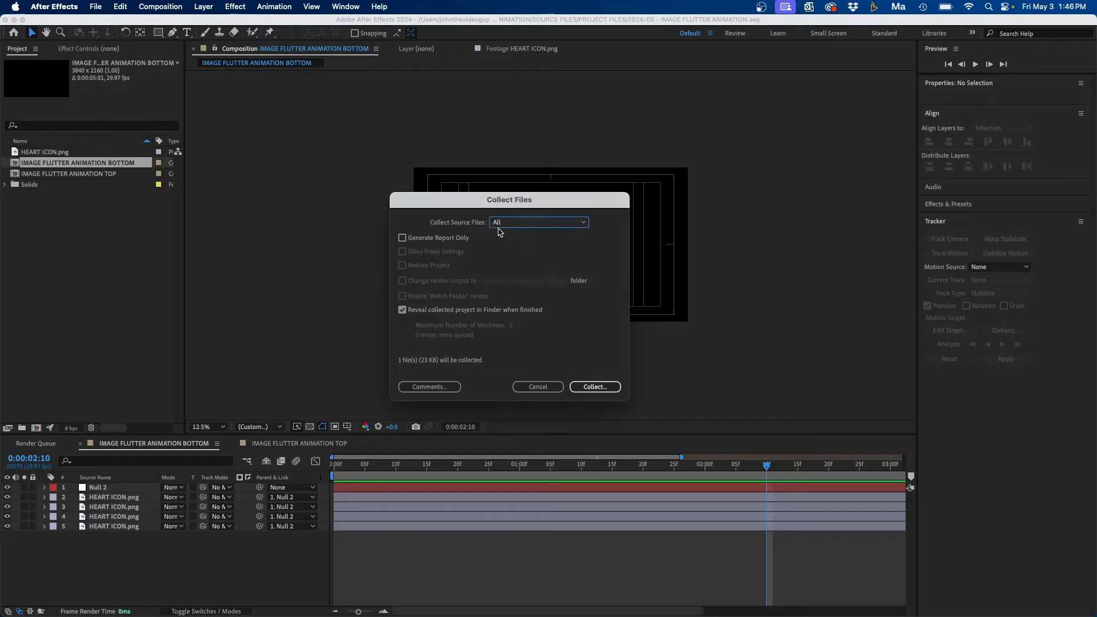
mouse_move(477, 352)
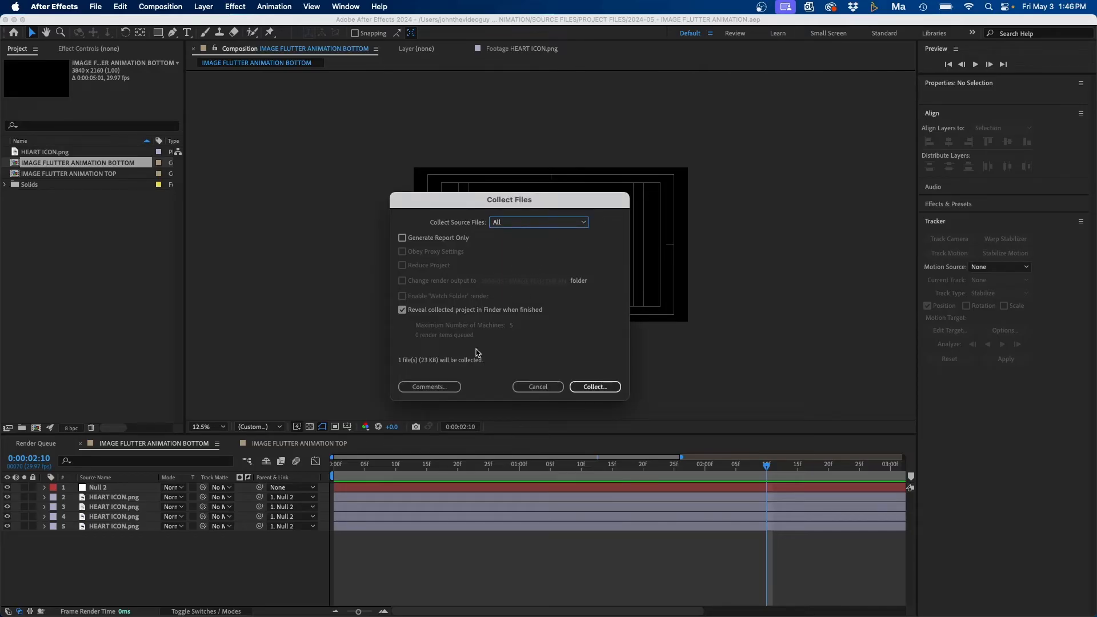
mouse_move(429, 387)
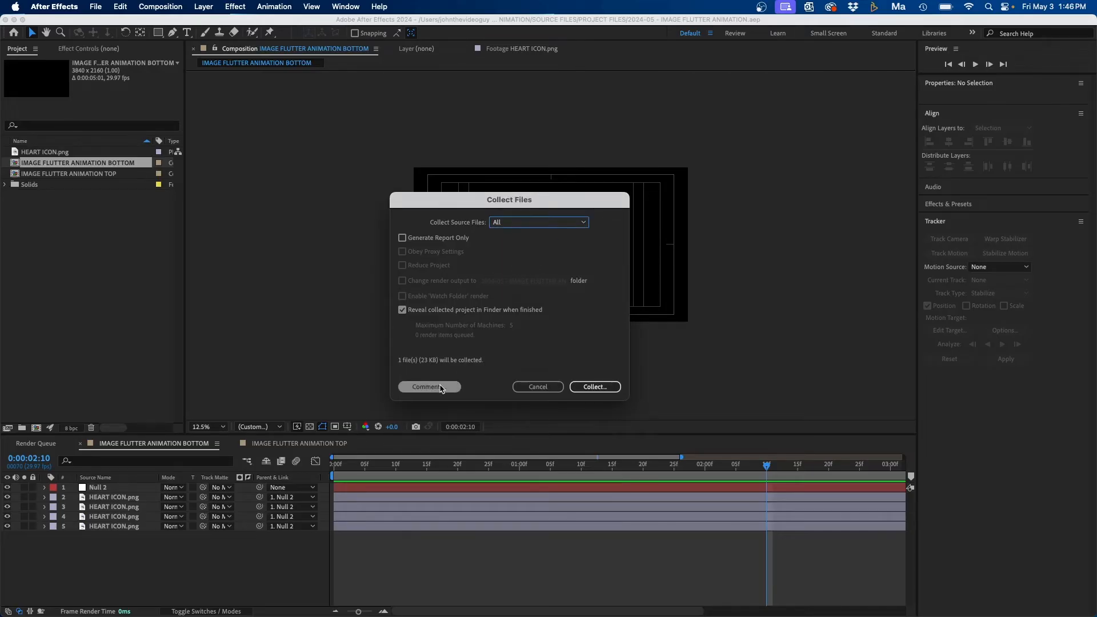
left_click(428, 386)
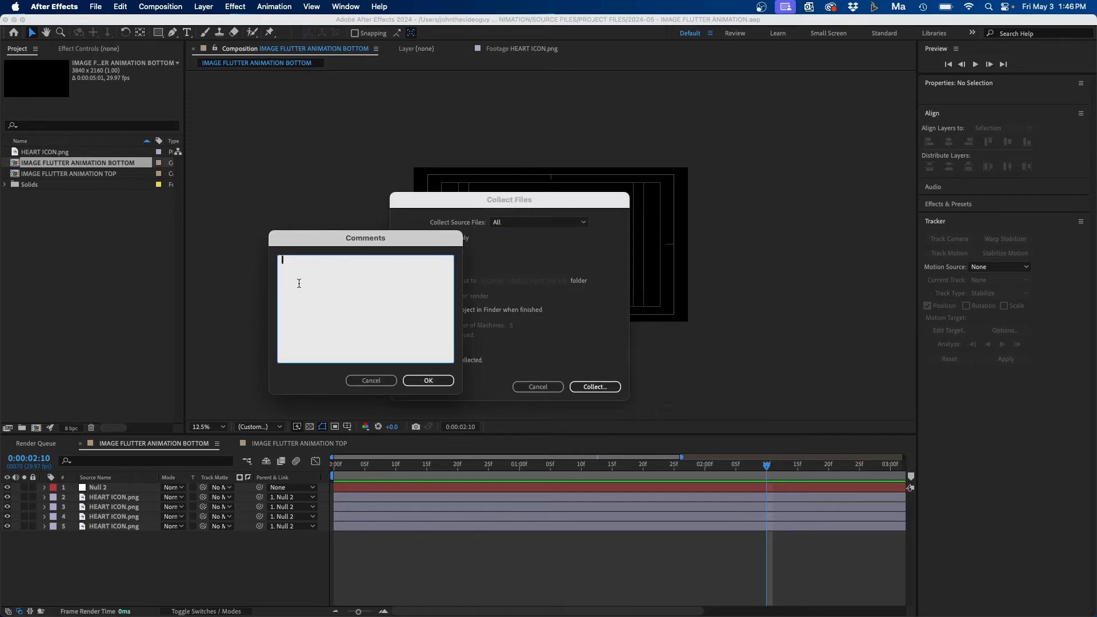
mouse_move(380, 281)
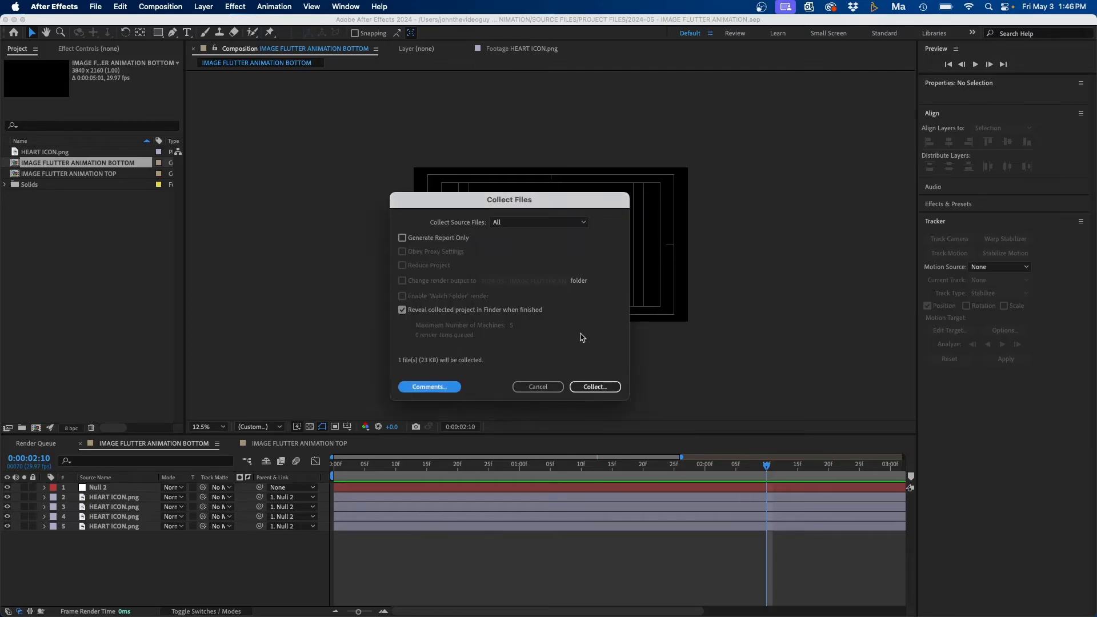
Leave comments empty and start the collection, bringing up the save location dialog
left_click(594, 386)
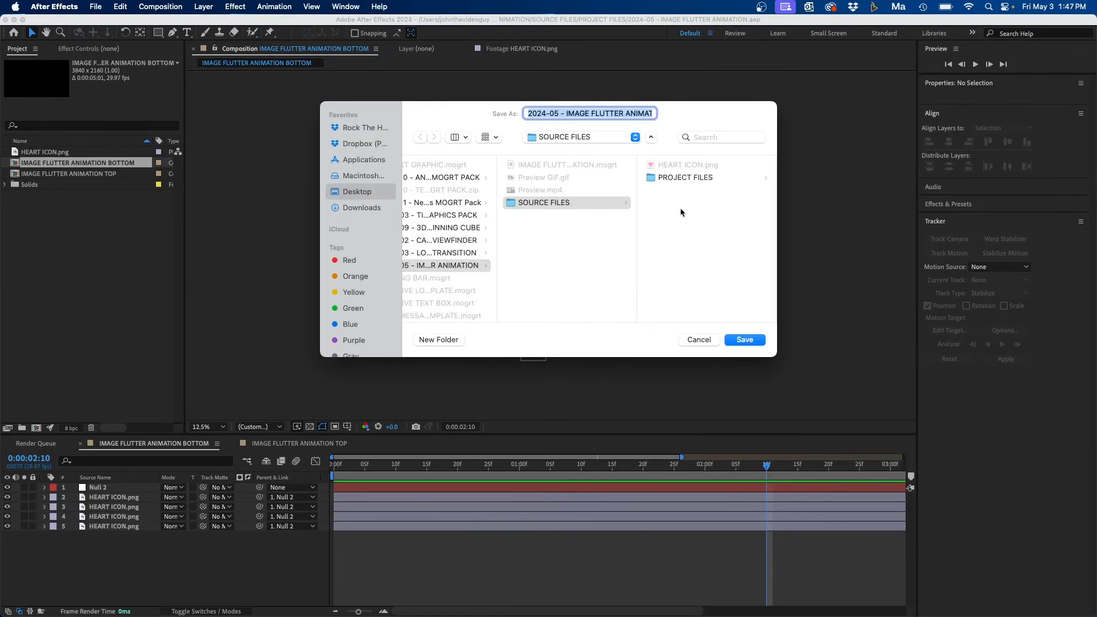
mouse_move(689, 209)
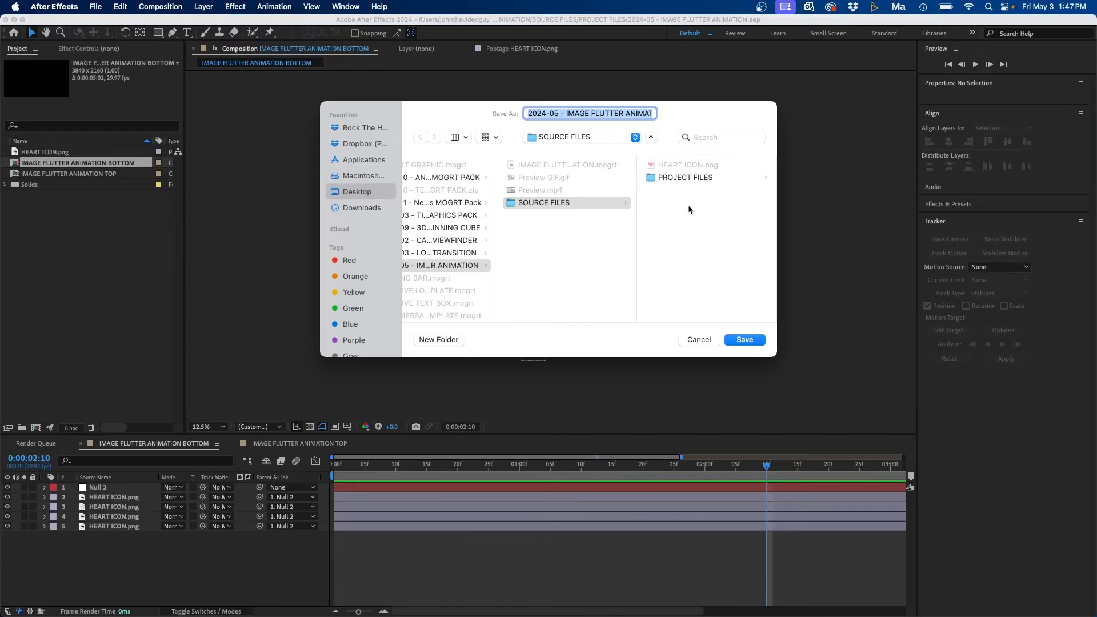
Save the collection as 'IMAGE FLUTTER ANIMATION folder' inside SOURCE FILES
left_click(545, 203)
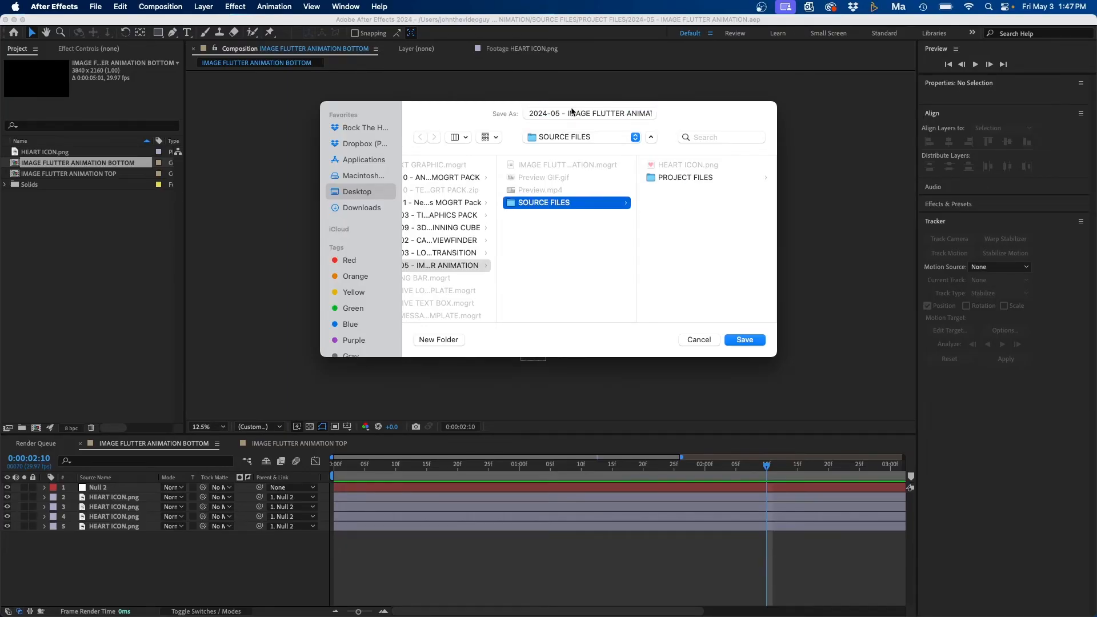
left_click(589, 113)
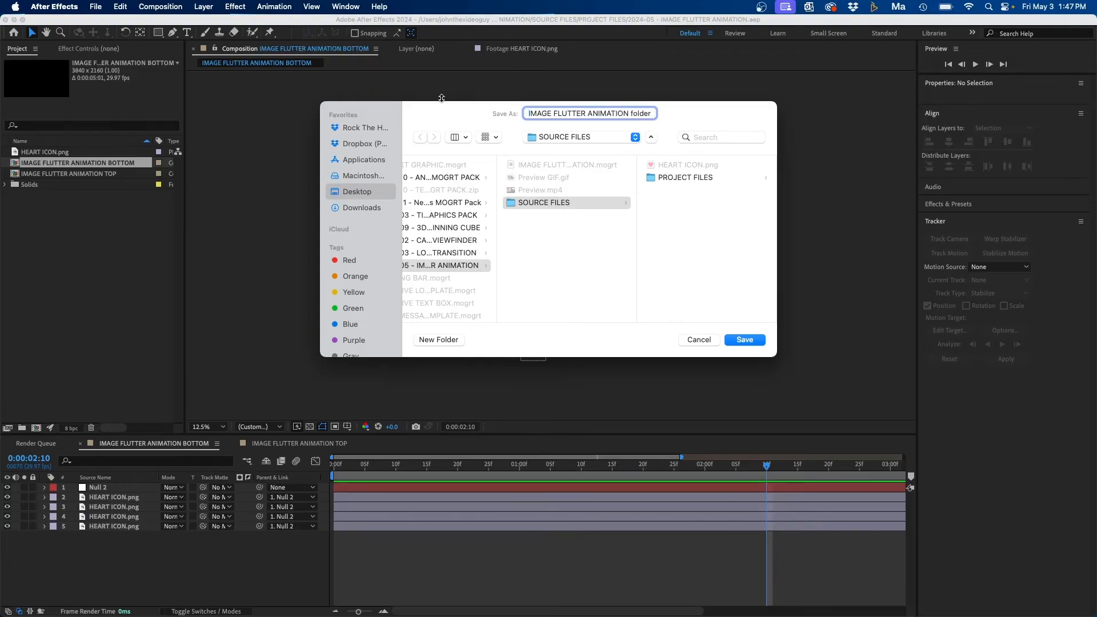
left_click(744, 340)
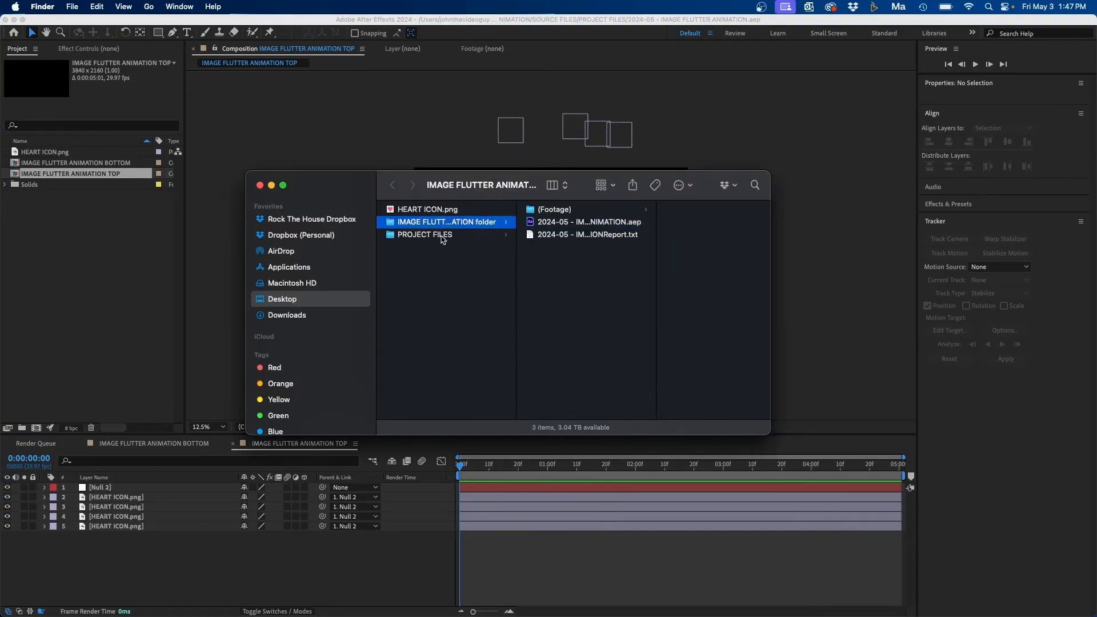
Preview the collected folder's .aep project and open its collection report text file
left_click(447, 222)
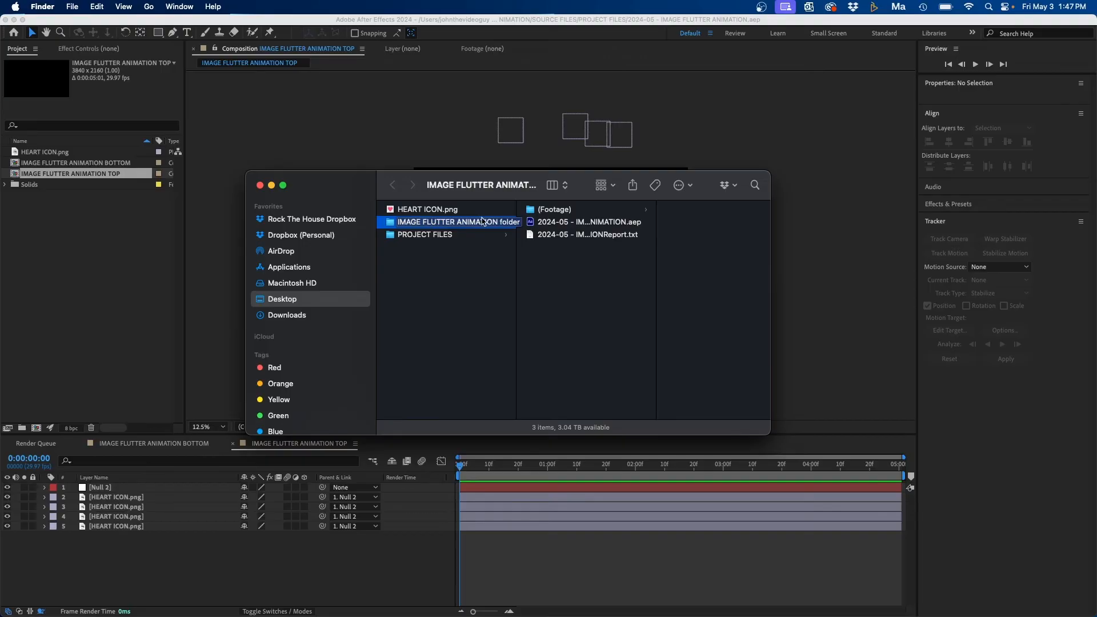
left_click(588, 222)
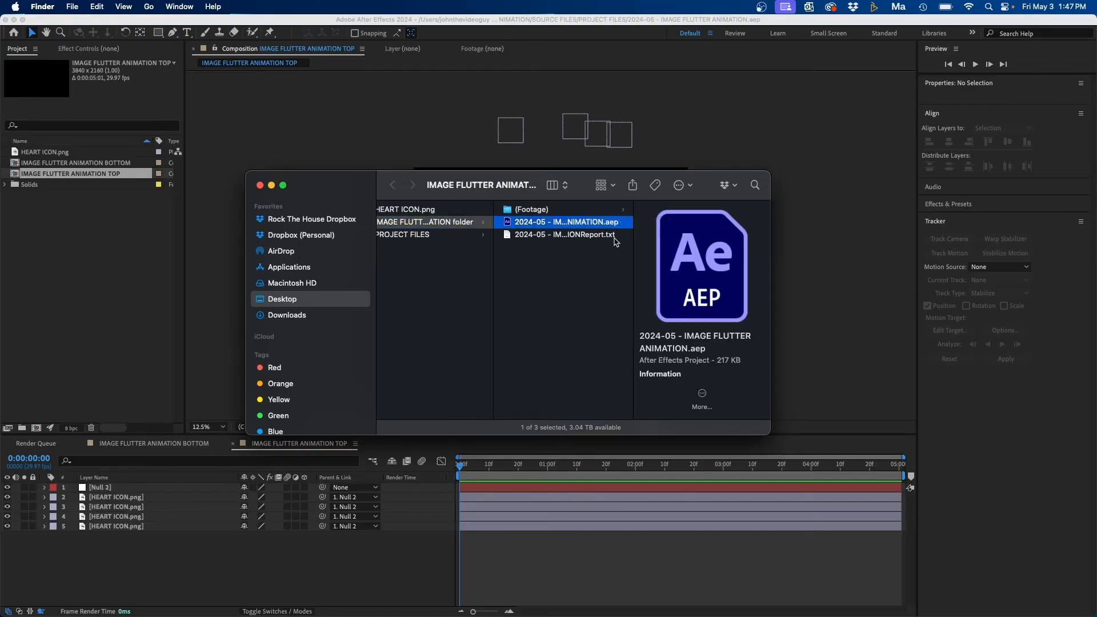
left_click(564, 234)
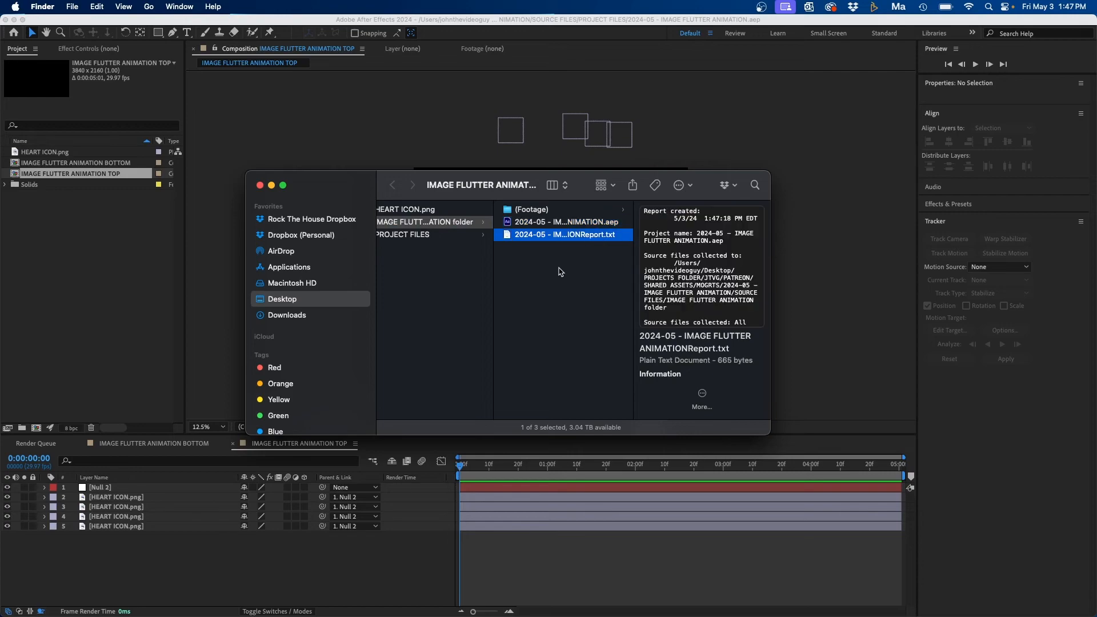
double_click(563, 234)
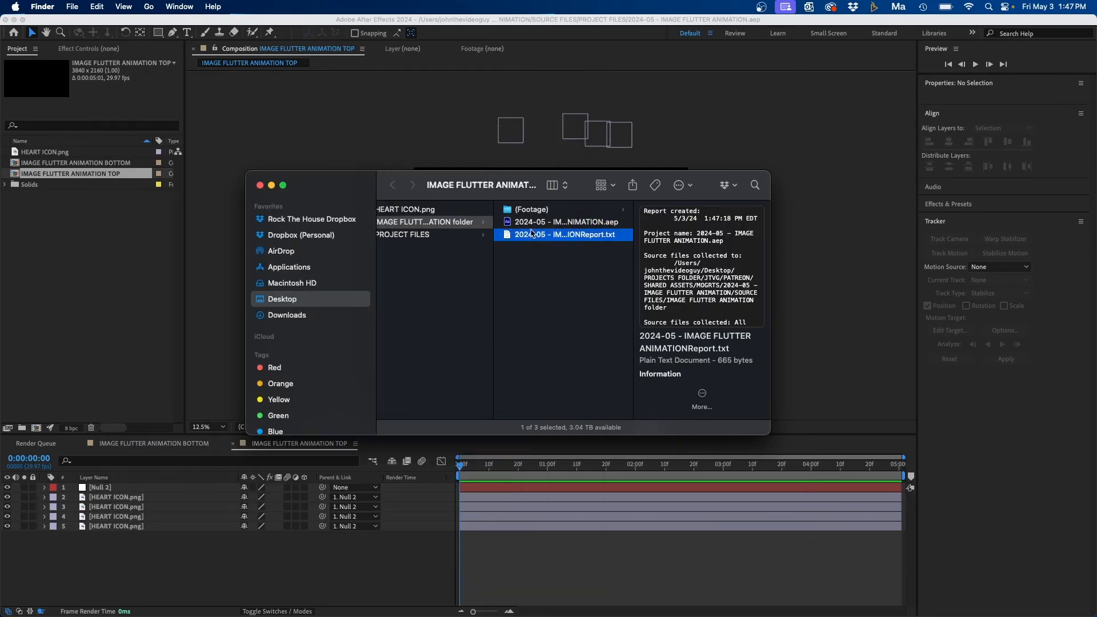
Check HEART ICON.png in the (Footage) folder, then bring up the collected folder's context menu
left_click(530, 209)
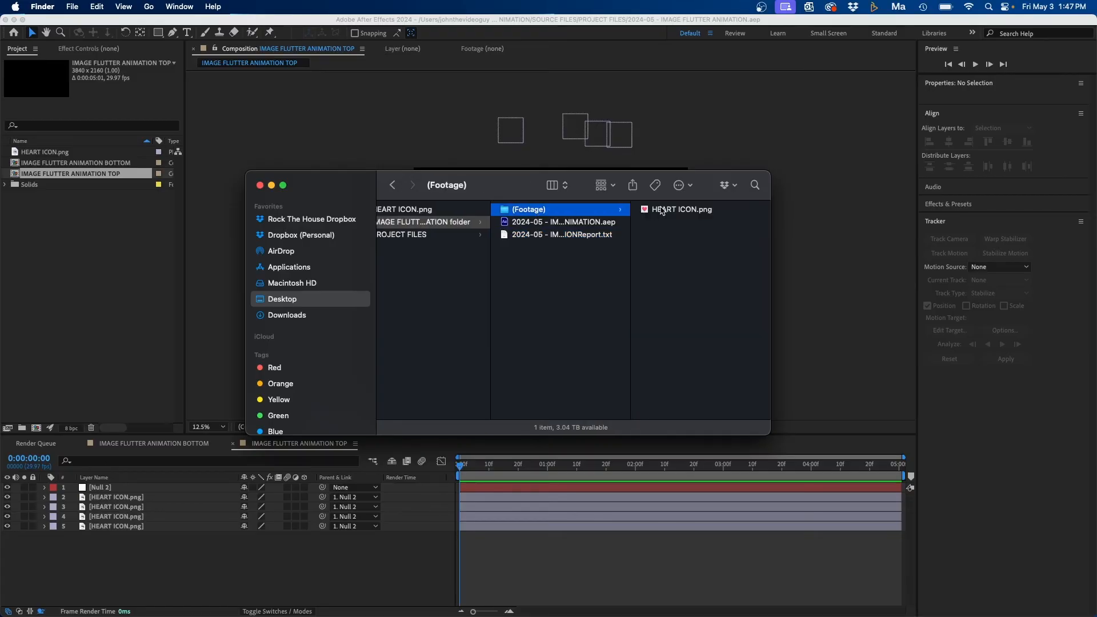
left_click(682, 209)
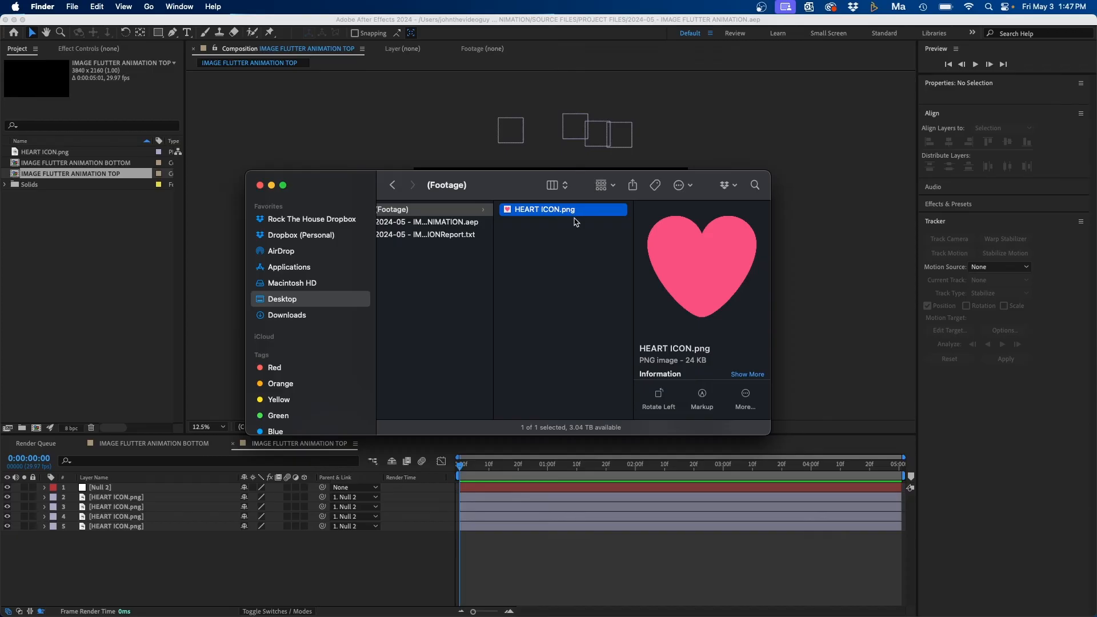
mouse_move(580, 287)
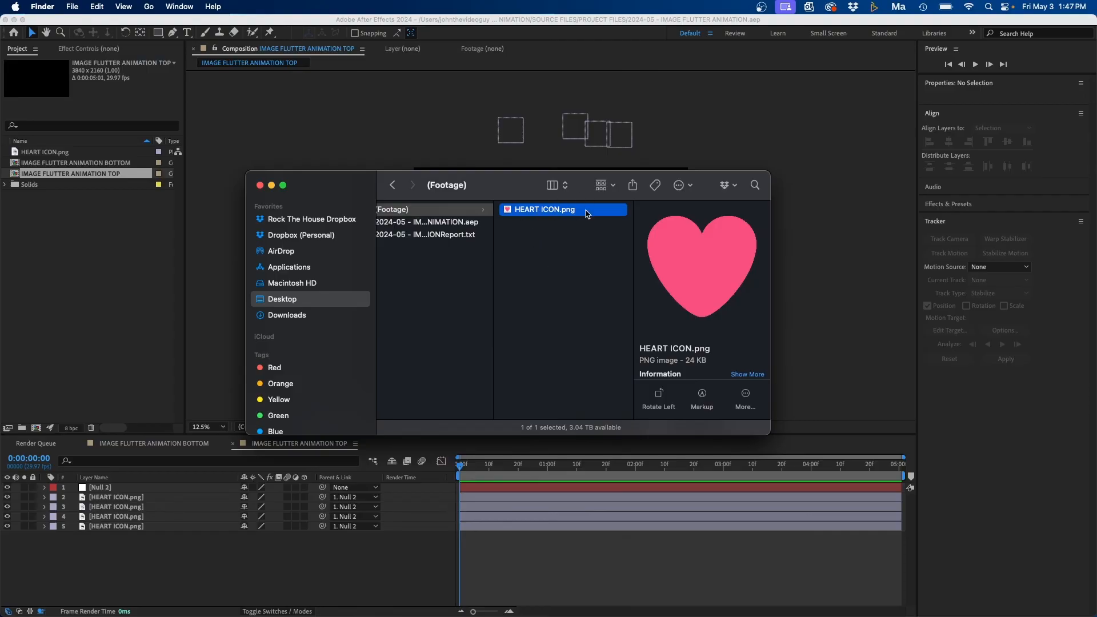
left_click(392, 185)
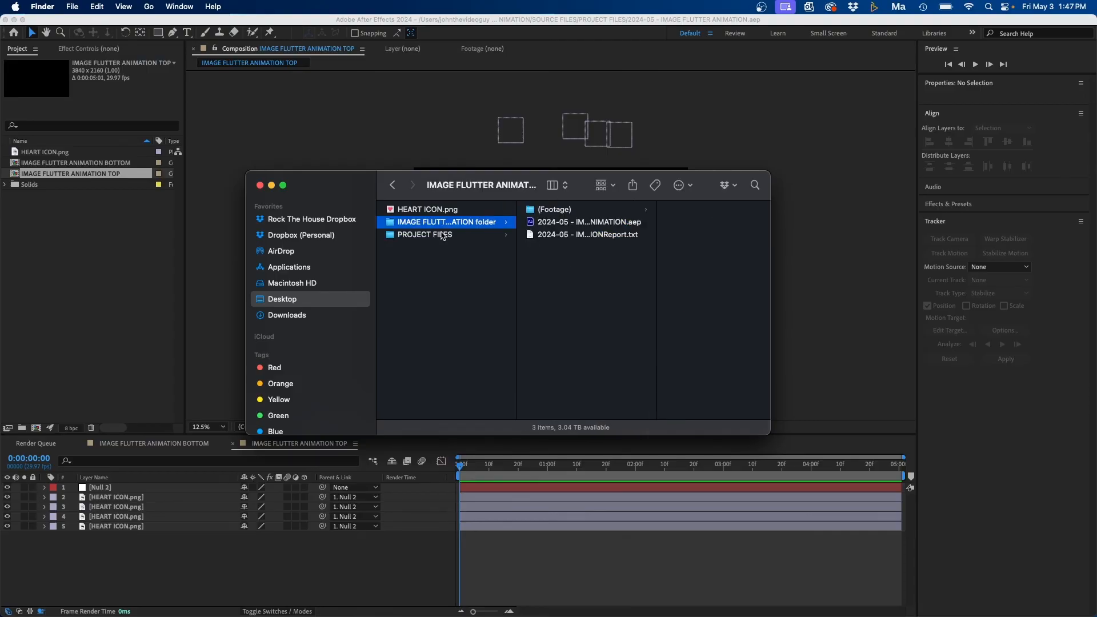
right_click(445, 222)
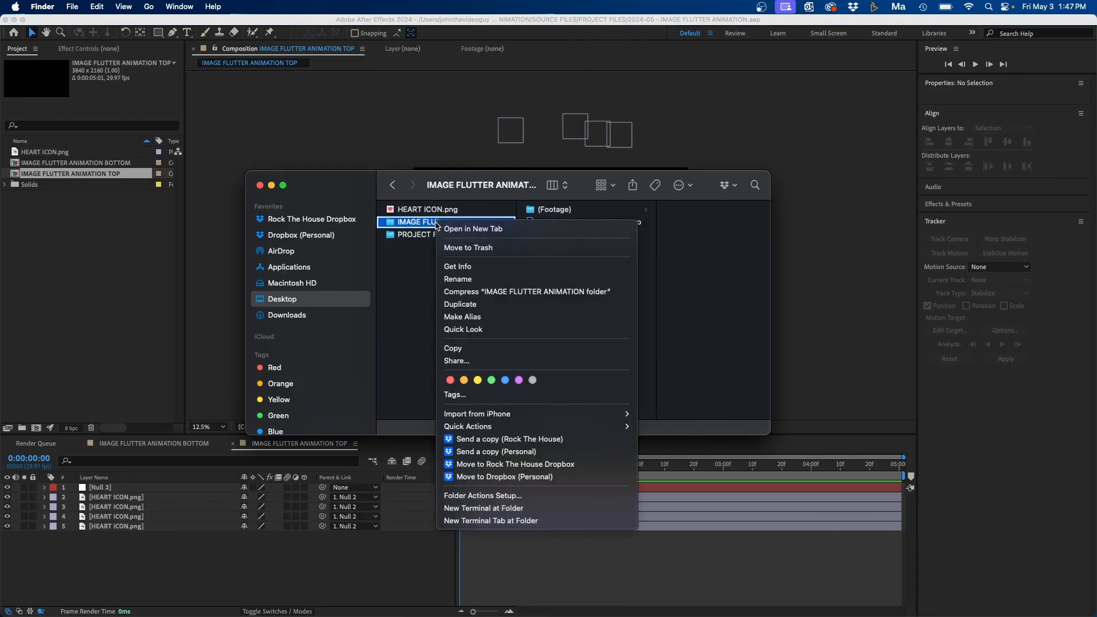